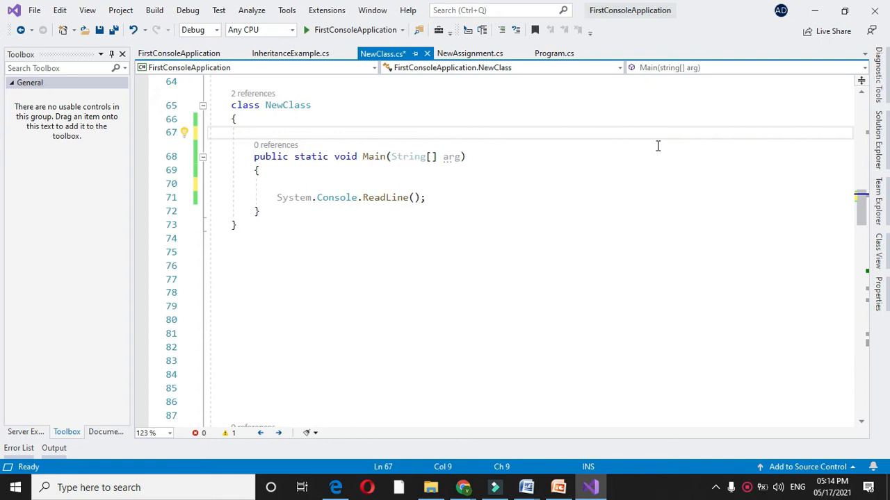
# - Write the comment '// program to check whether entered character is alphabet...' above Main and begin a static method
pyautogui.write('//')
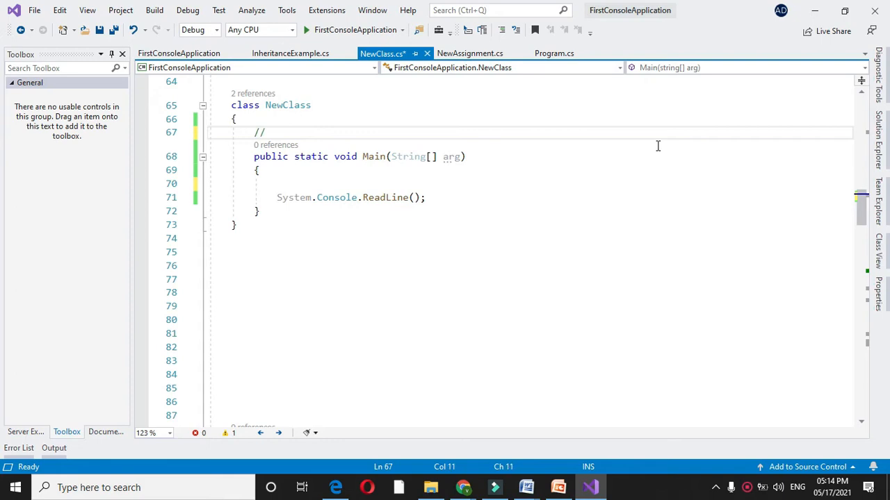
pyautogui.write('program to check whether entere')
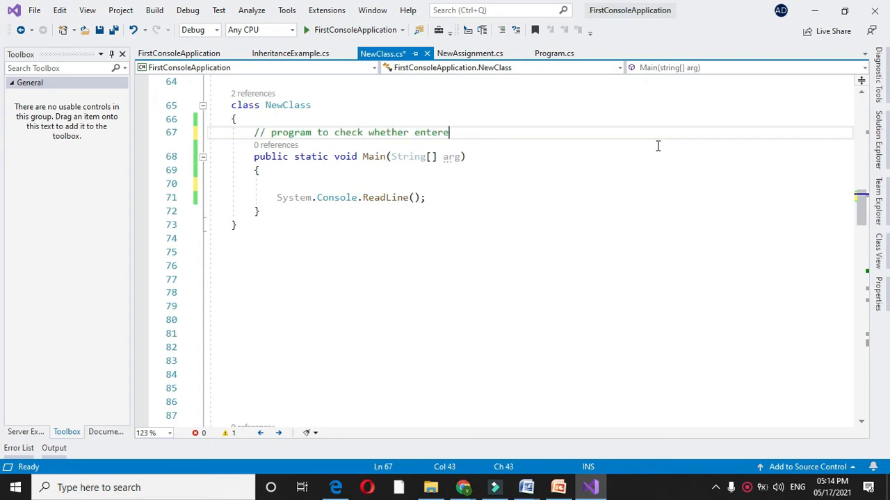
pyautogui.write('d character is alphabet or not and if yes check its case.')
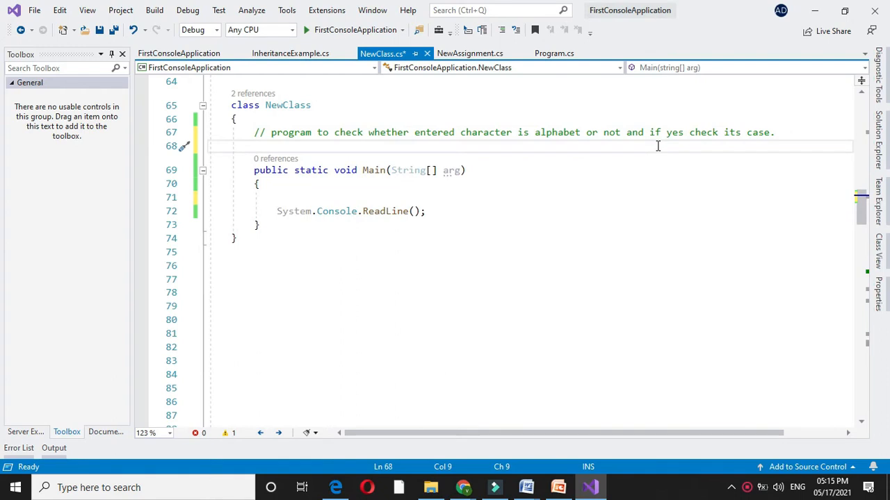
pyautogui.write('static void')
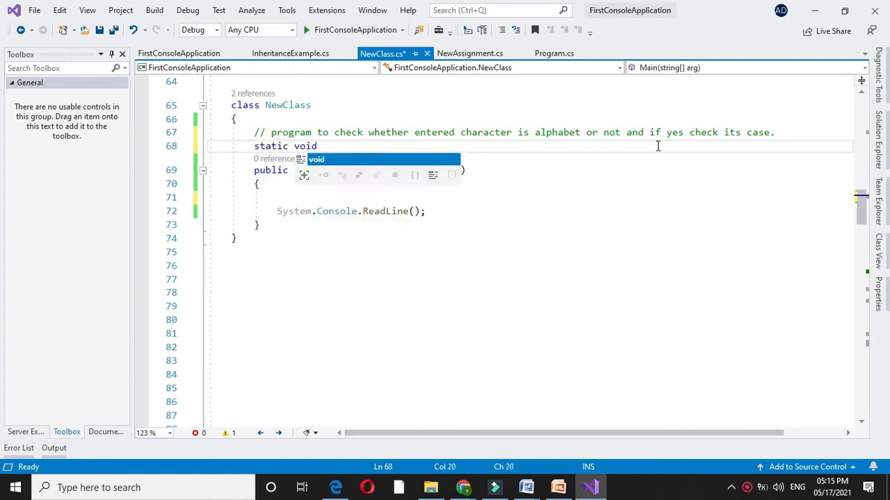
# - Declare static void CheckType() with char ch and a Console.WriteLine("Enter Character") prompt
pyautogui.write('CheckType()')
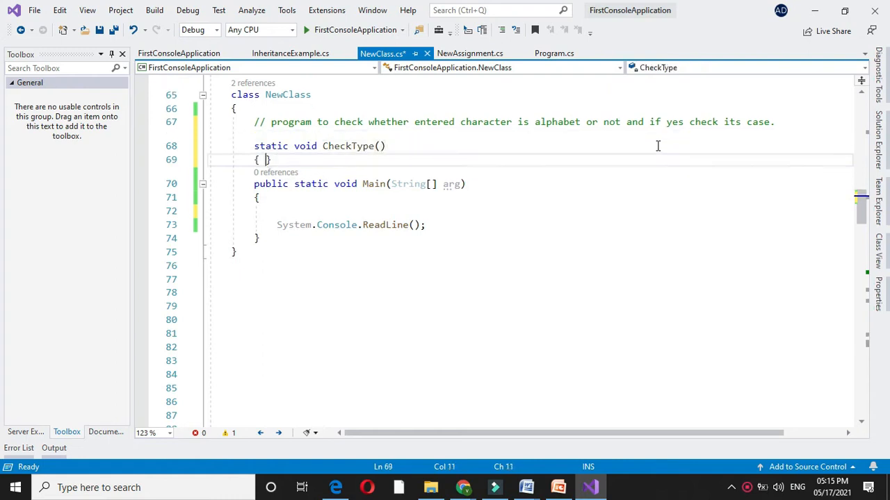
pyautogui.press('enter')
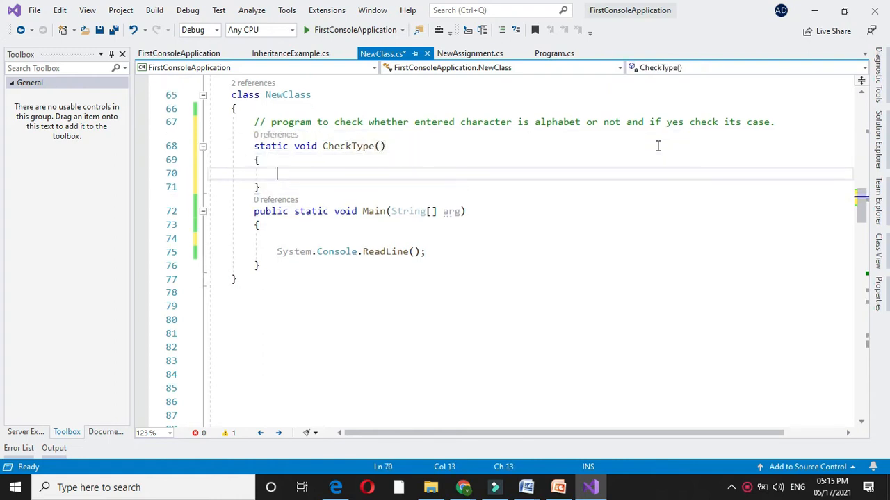
pyautogui.write('char ch;')
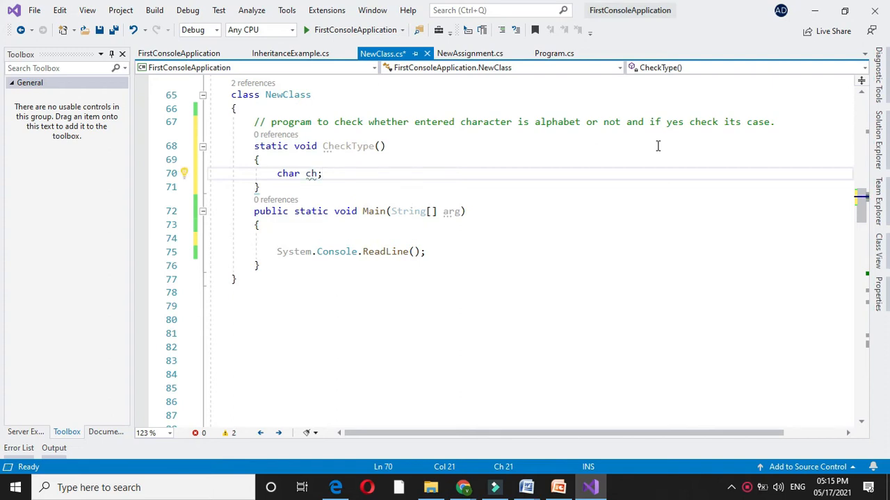
pyautogui.write('cons')
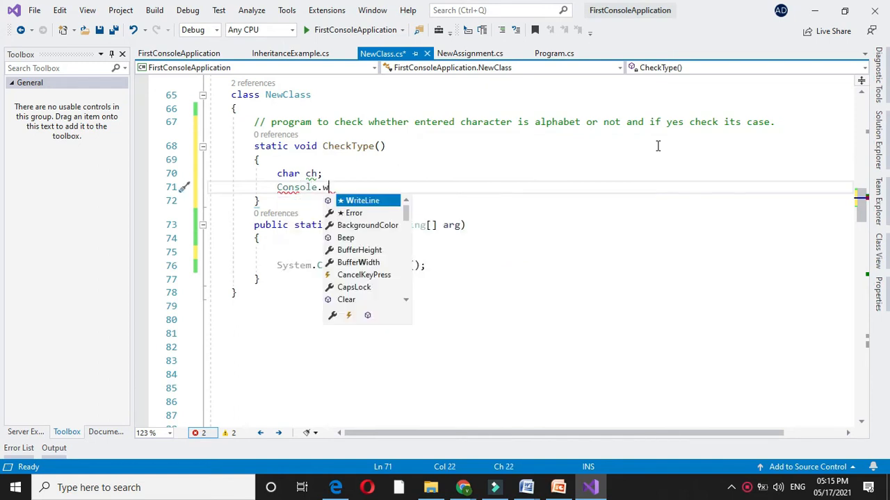
pyautogui.write('riteLine("E")')
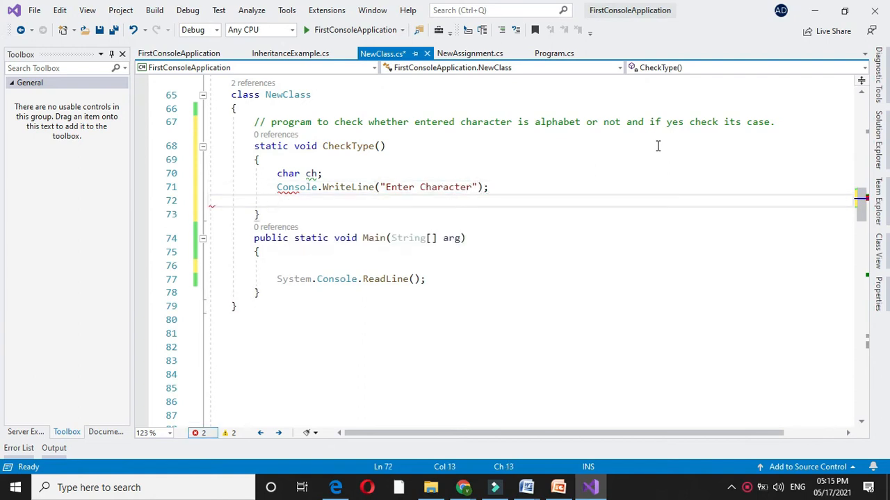
# - Read the input into ch with ch = Convert.ToChar(Console.ReadLine())
pyautogui.write('ch=c')
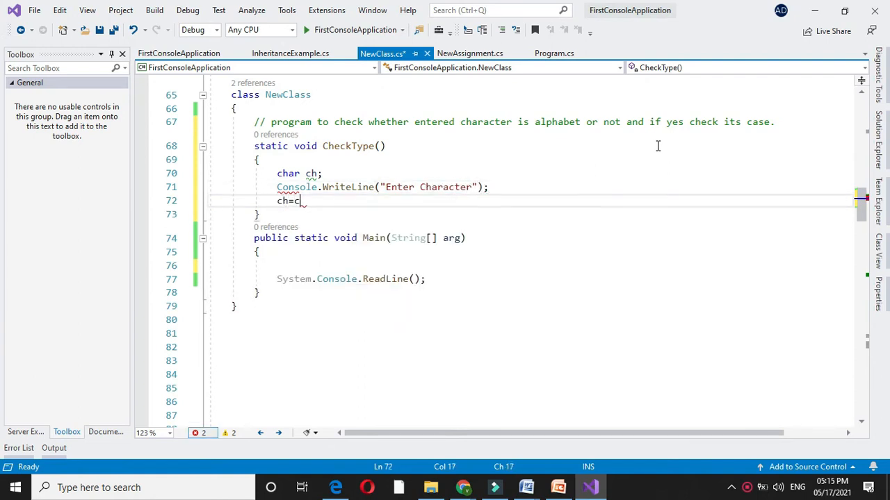
pyautogui.write('onvert')
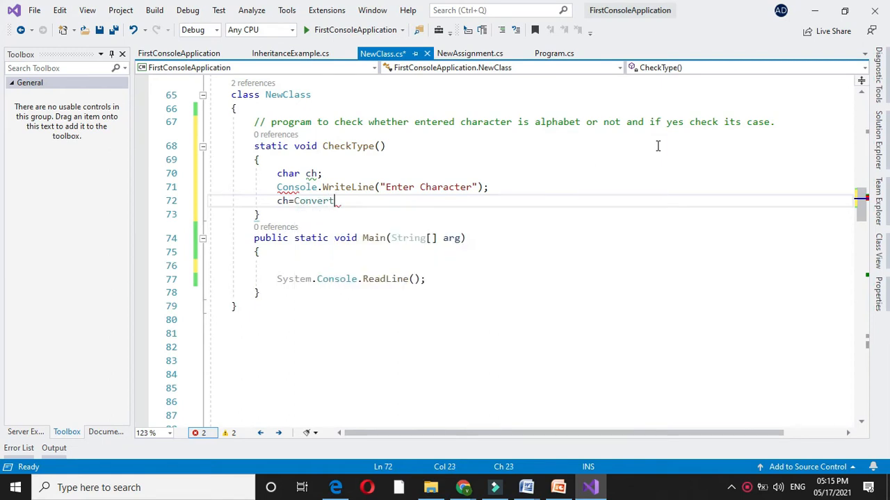
pyautogui.write('.ToChar()')
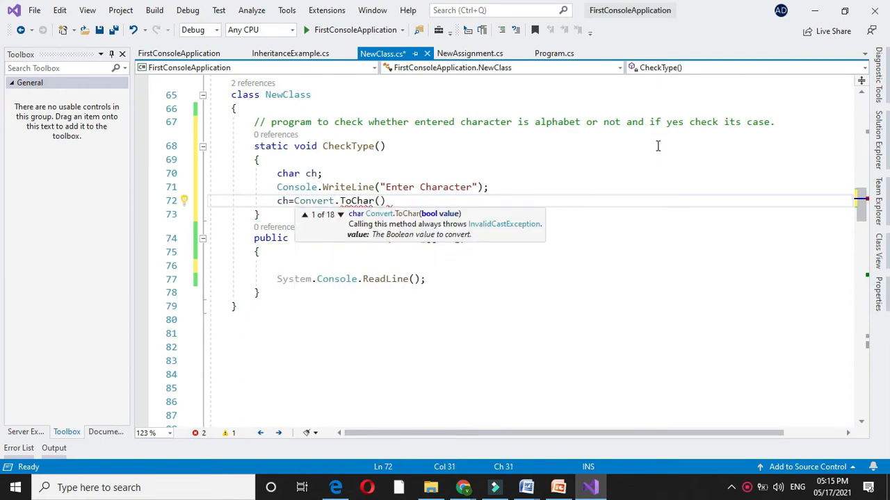
pyautogui.write('Console.ReadLine()')
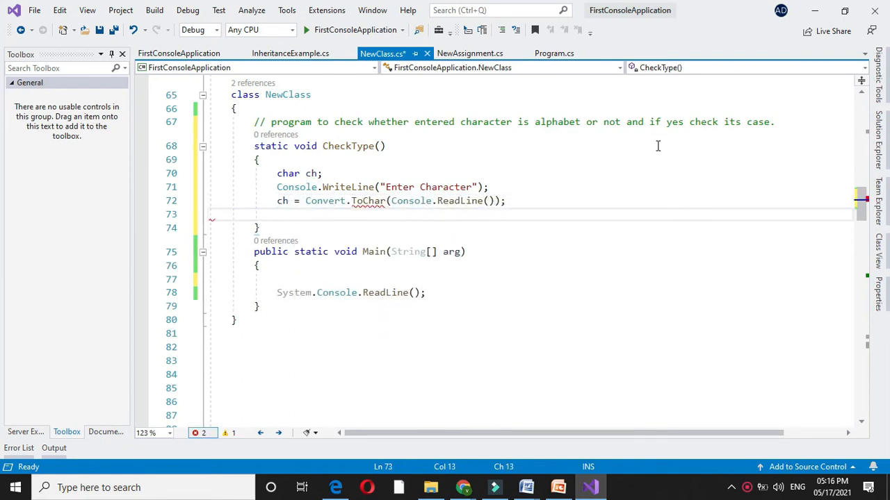
# - Add an if (char.IsLetter(ch)) check inside CheckType
pyautogui.write('if')
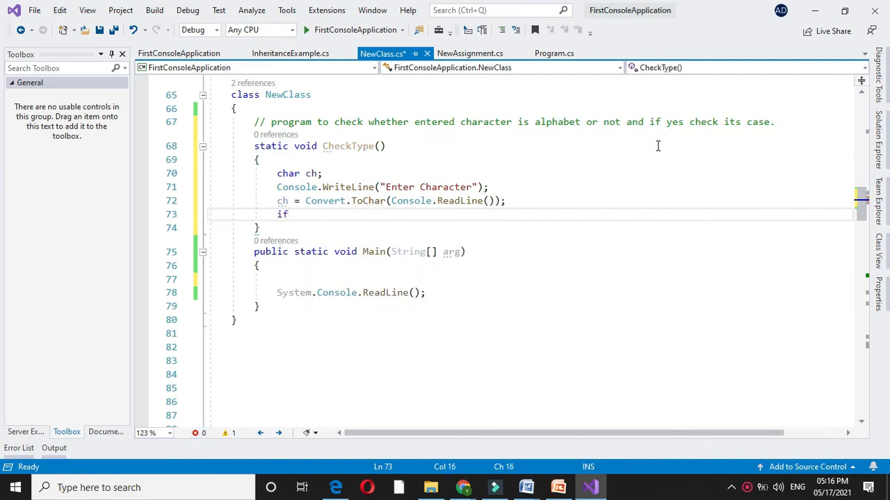
pyautogui.write('()')
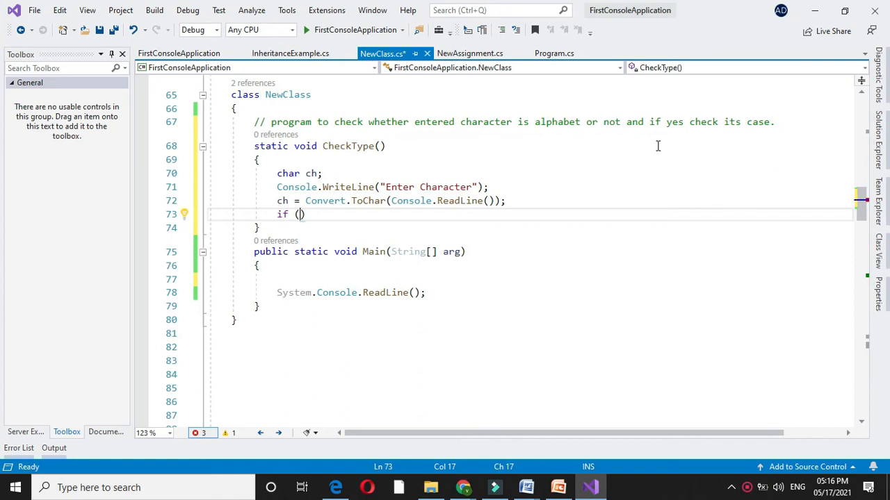
pyautogui.click(303, 214)
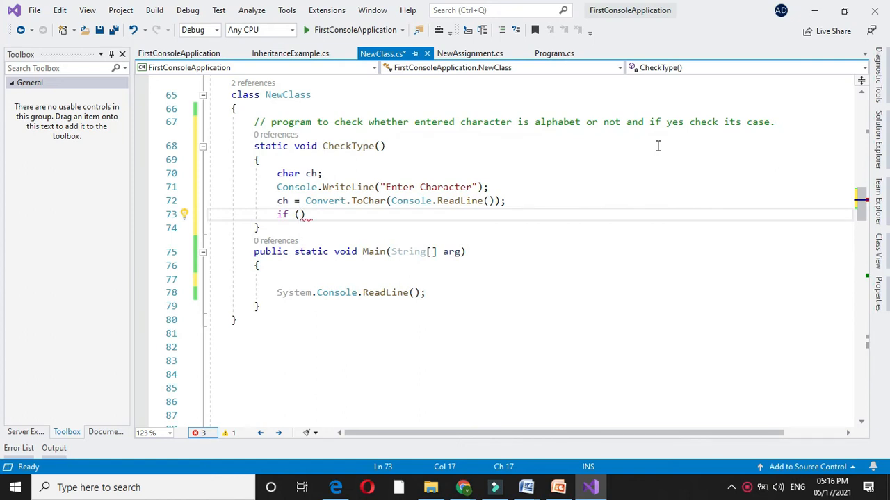
pyautogui.write('c')
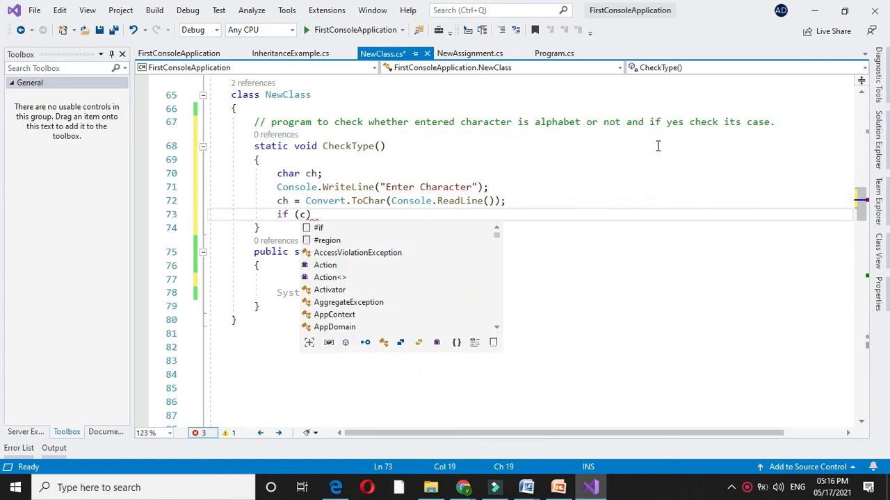
pyautogui.write('har.is')
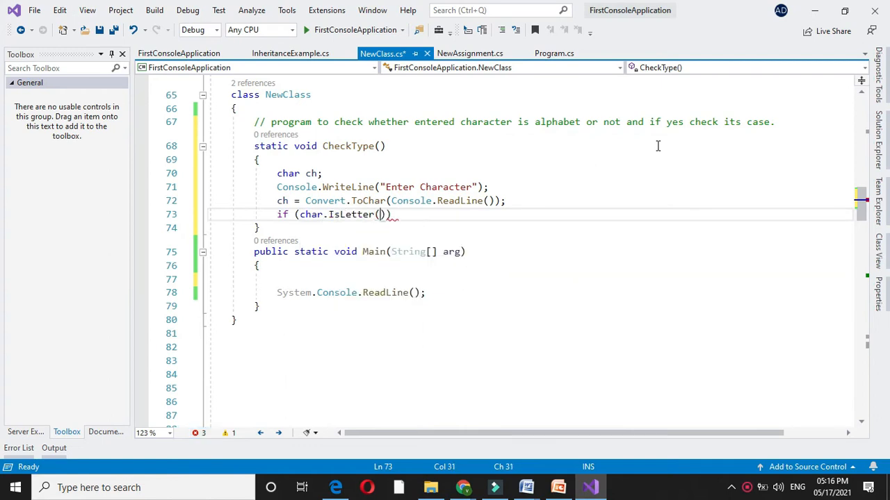
pyautogui.write('ch')
pyautogui.write('{')
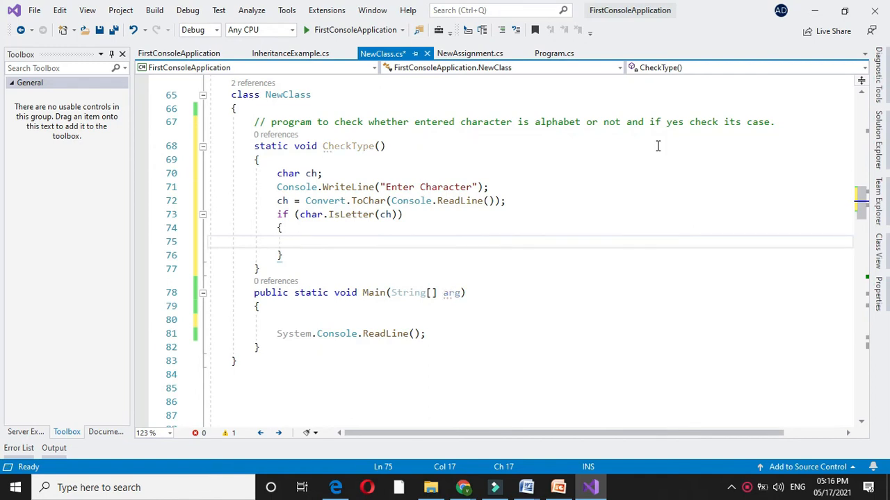
# - Nest an if (char.IsUpper(ch)) check inside the IsLetter block
pyautogui.write('if (char')
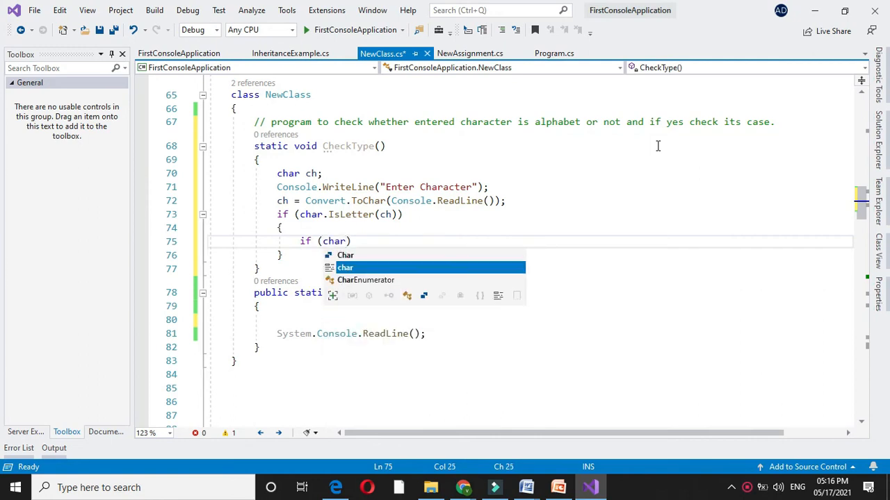
pyautogui.write('is')
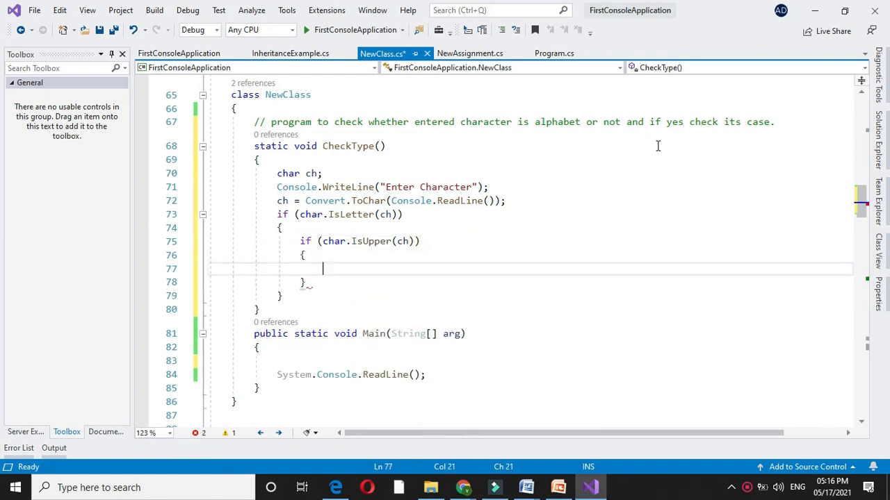
# - Print "Character is in upper case" in the IsUpper branch and "Character is in Lower case" in its else
pyautogui.write('Console.')
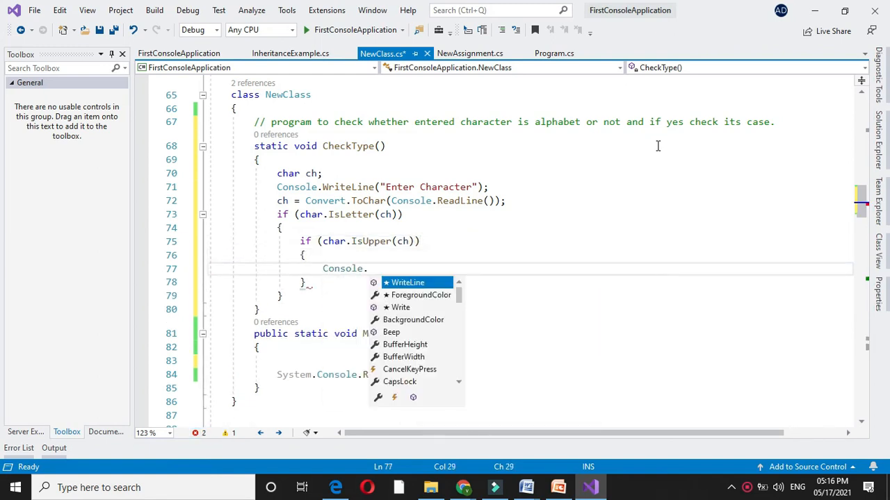
pyautogui.write('WriteLine')
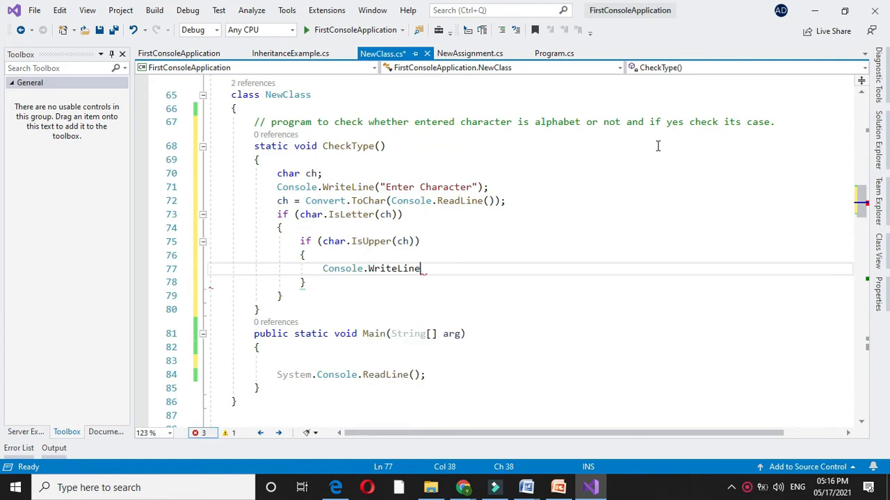
pyautogui.write('("Character is in upper case");')
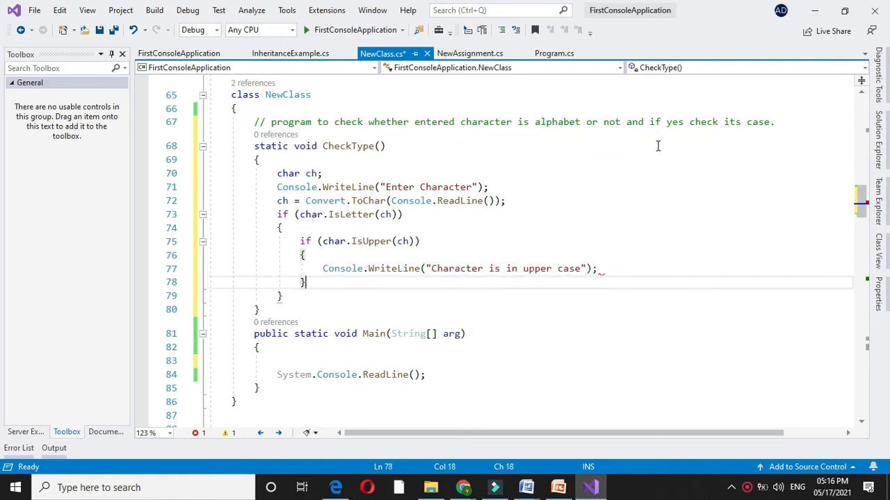
pyautogui.write('else')
pyautogui.write('Console.WriteLine("Ch')
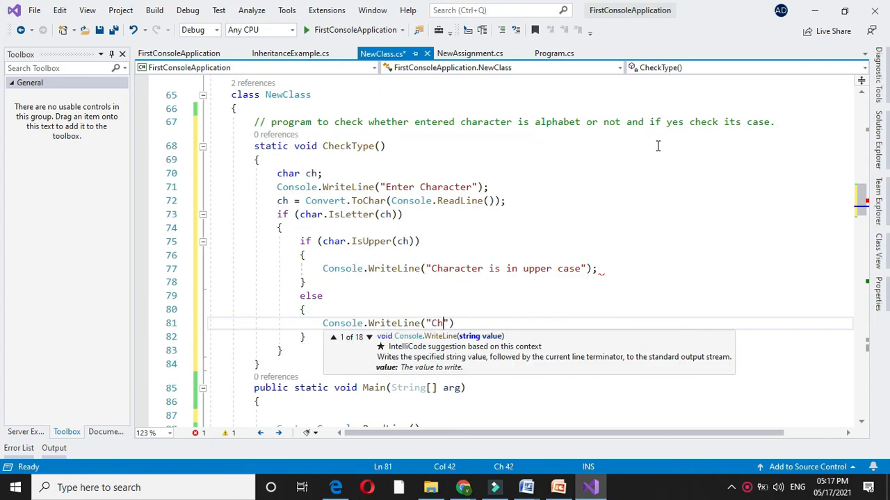
pyautogui.write('aracter is in Lower case")')
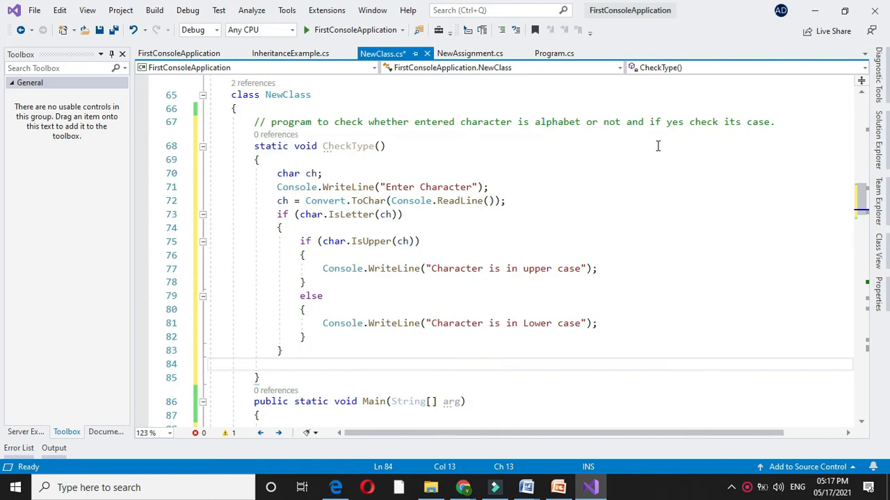
# - Add an outer else printing "Entered character is not an alphabet" after the IsLetter block
pyautogui.write('else')
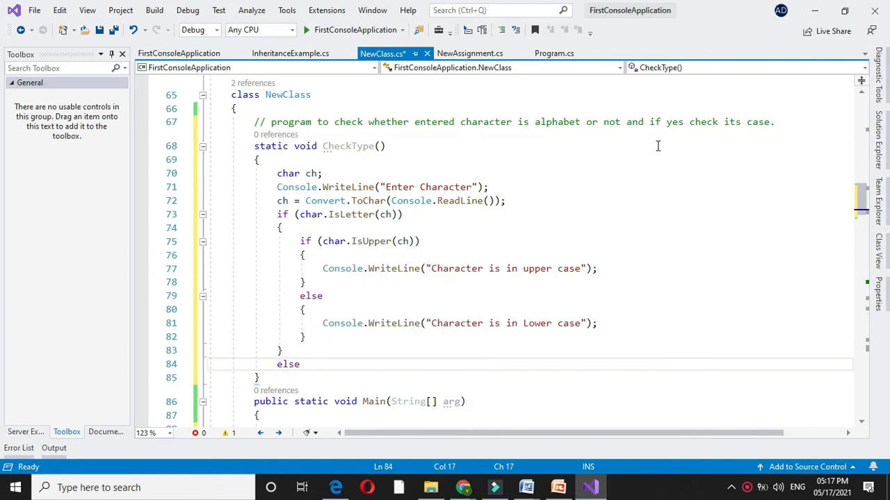
pyautogui.write('{')
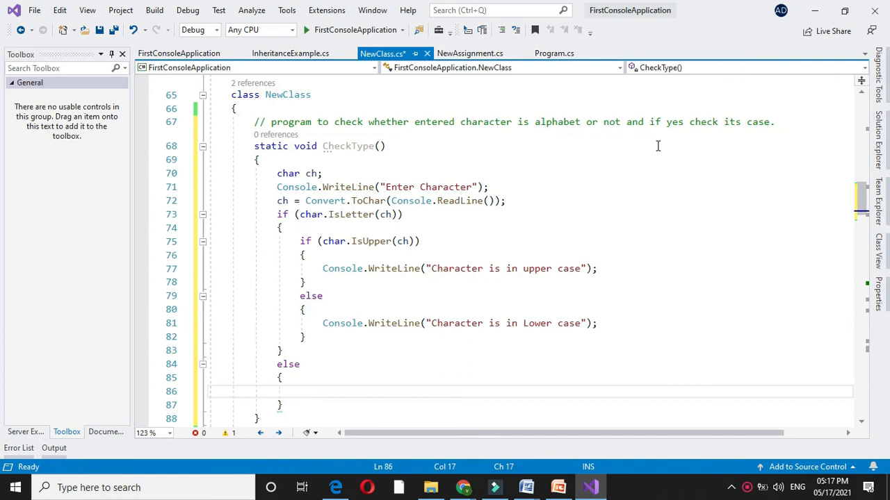
pyautogui.write('Console.WriteLine')
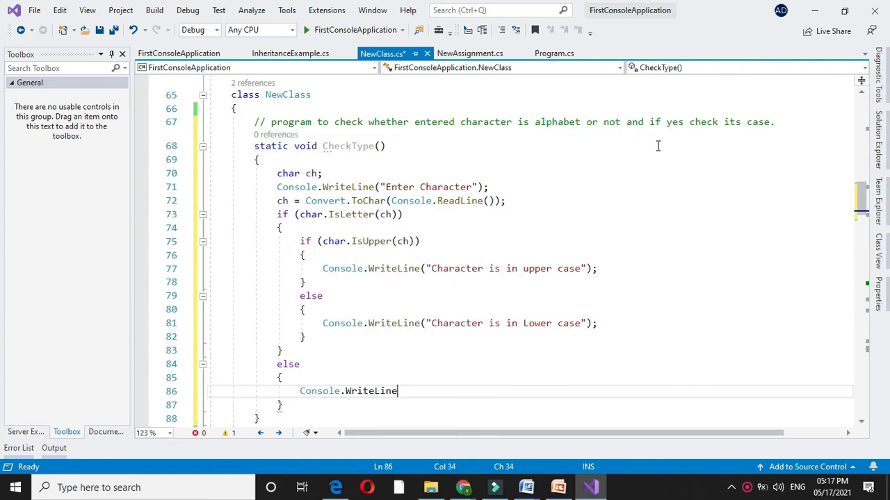
pyautogui.write('("Entered character is ")')
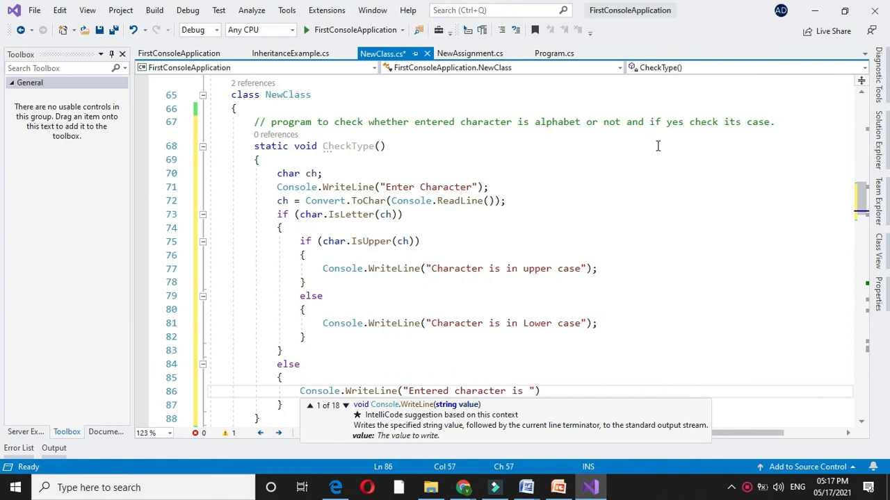
pyautogui.write('not an alphabet')
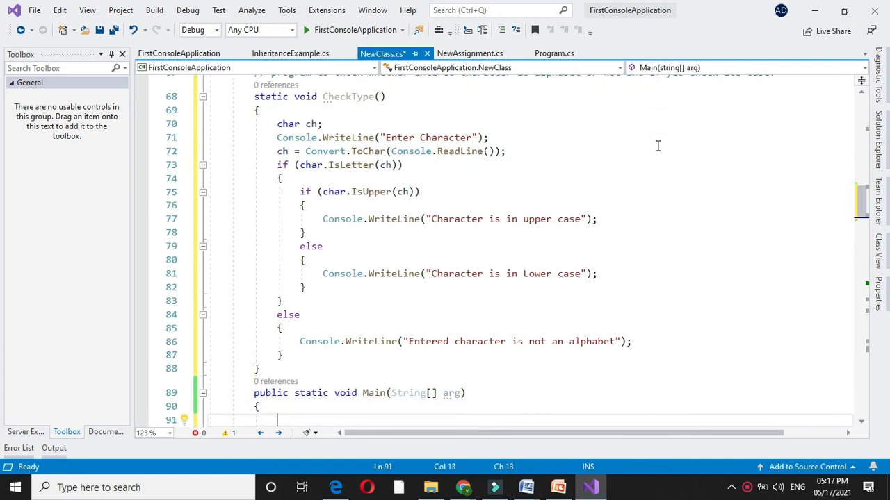
# - Call CheckType(); from Main and start the program
pyautogui.write('CheckType();')
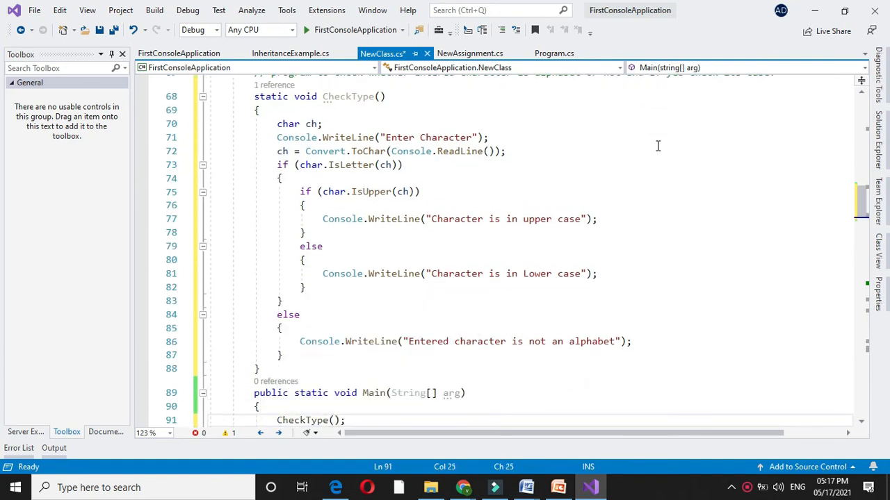
pyautogui.press('ctrl+s')
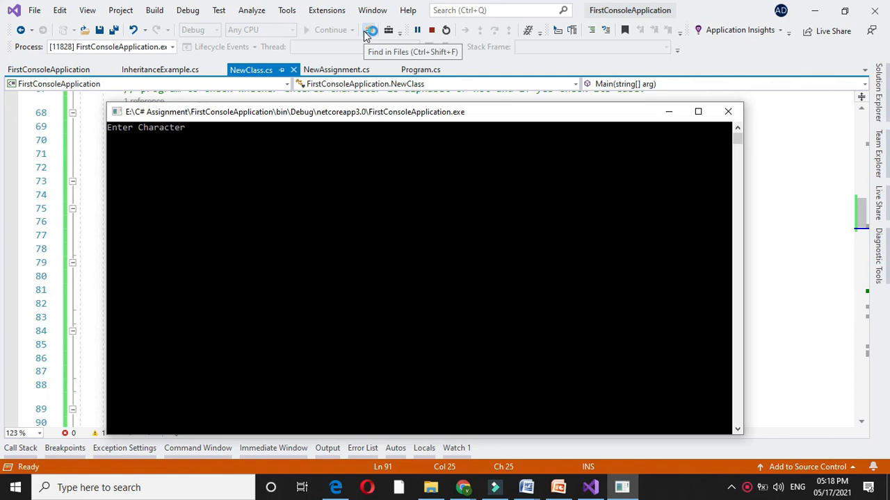
# - Enter 'c' at the console prompt, then launch the program again from the Start button
pyautogui.write('c')
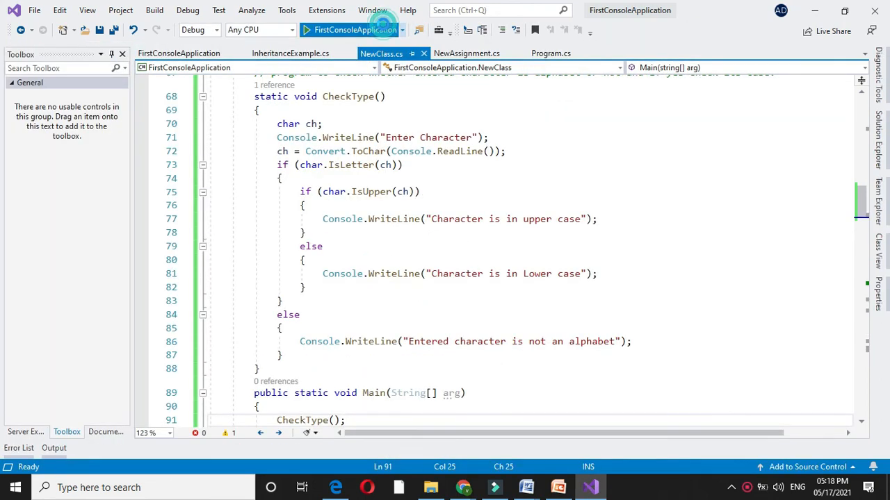
pyautogui.click(326, 30)
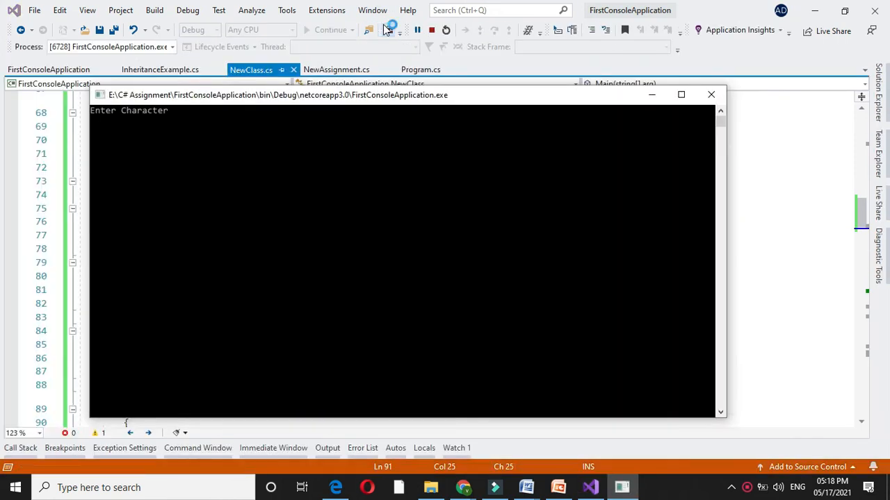
pyautogui.moveTo(388, 31)
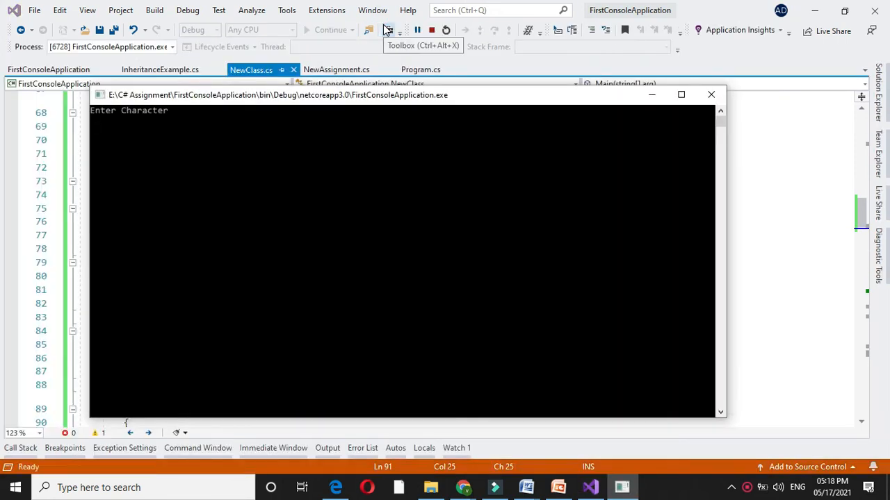